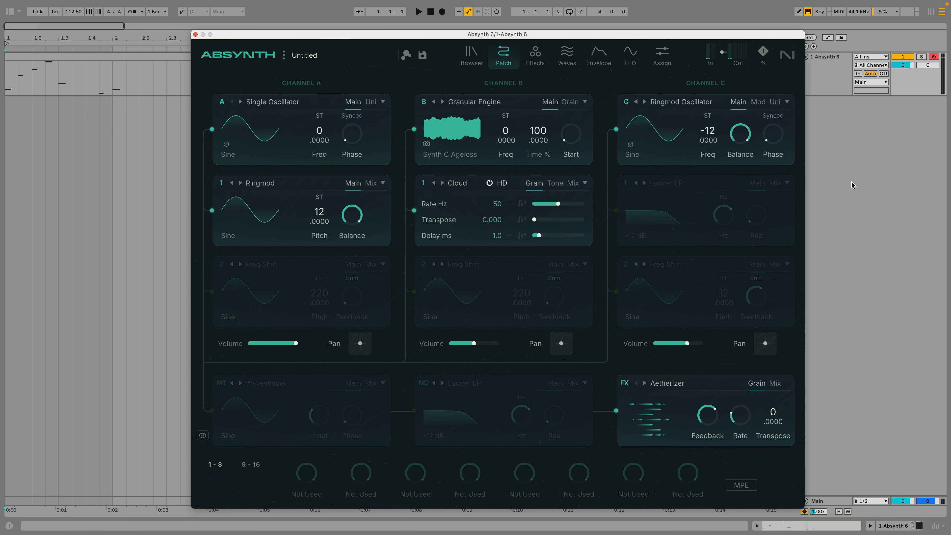
# Initialize a new Untitled patch with Single Oscillator and Ladder LP defaults on all channels.
pyautogui.click(418, 11)
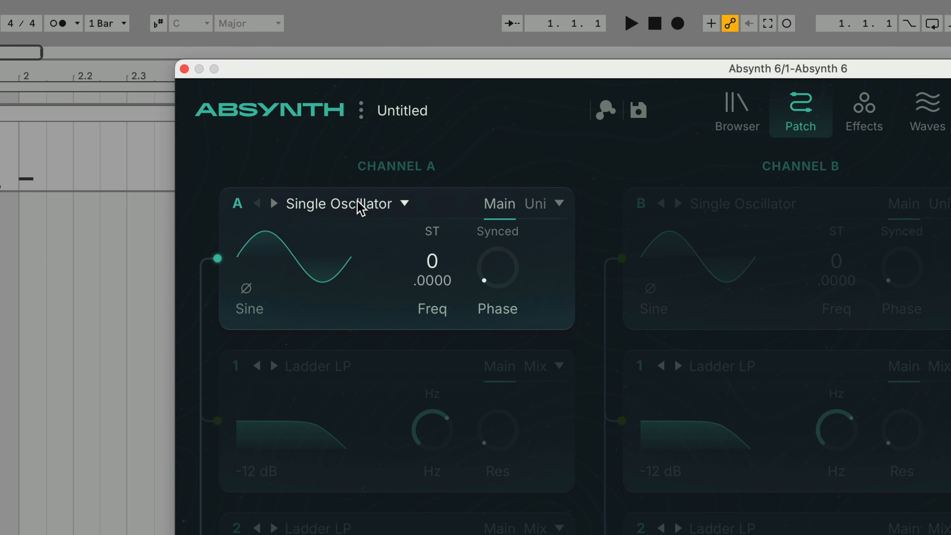
# Set oscillator A to a saw wave with 8 unison voices detuned to 12 semitones.
pyautogui.click(339, 203)
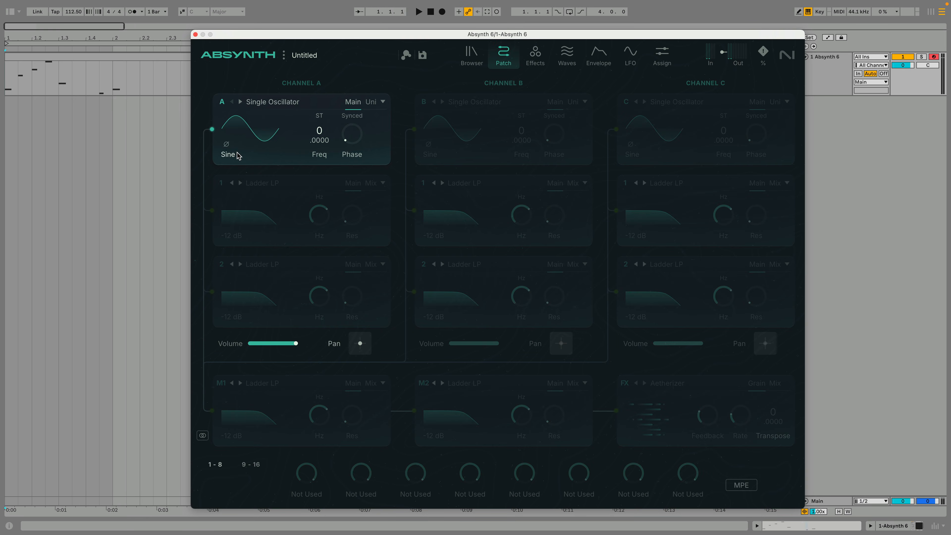
pyautogui.click(228, 154)
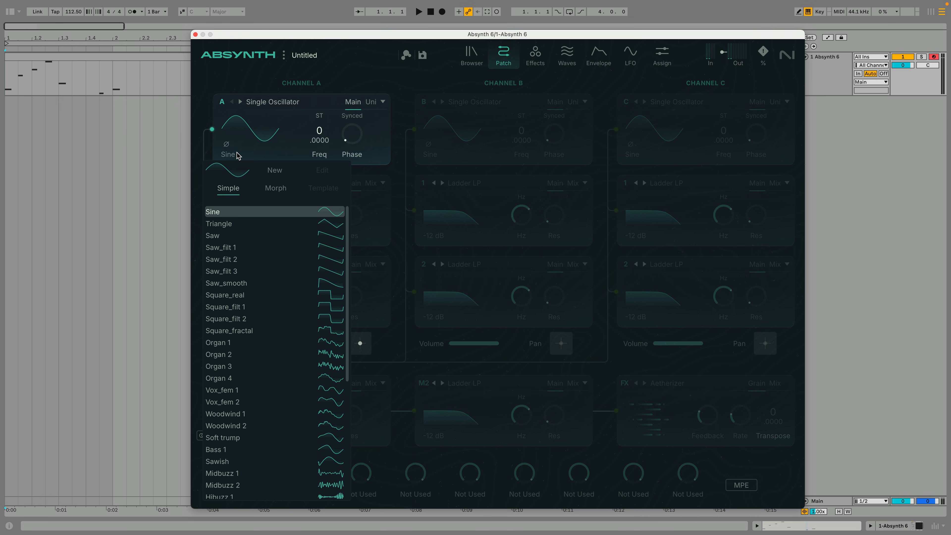
pyautogui.moveTo(236, 240)
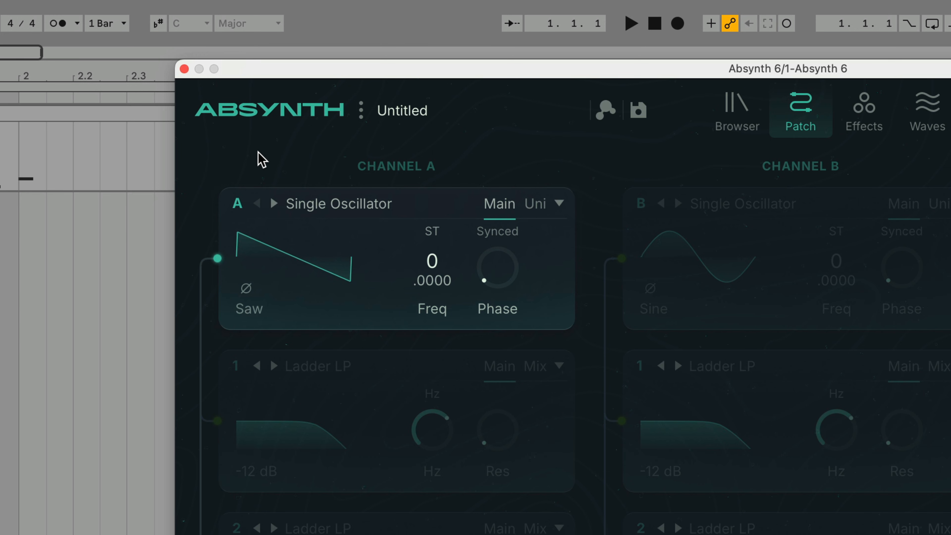
pyautogui.click(536, 204)
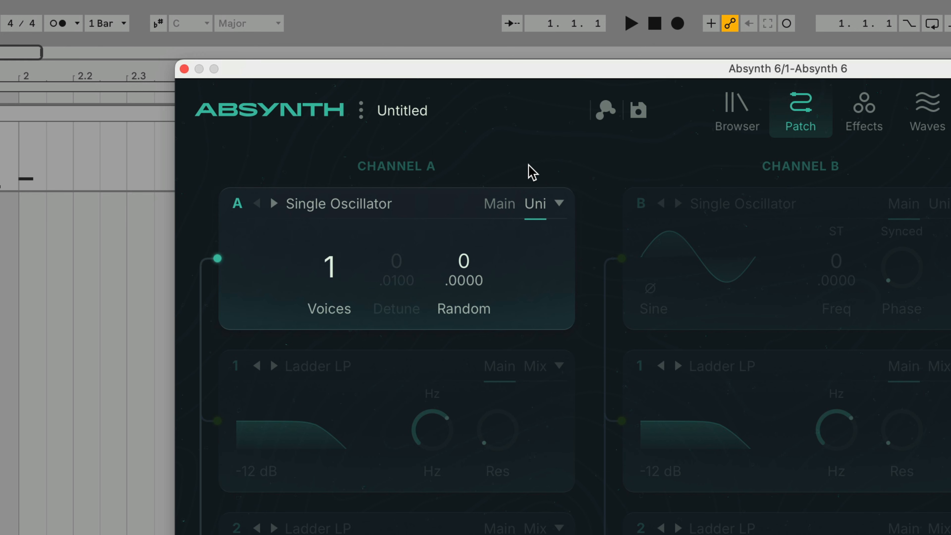
pyautogui.moveTo(465, 181)
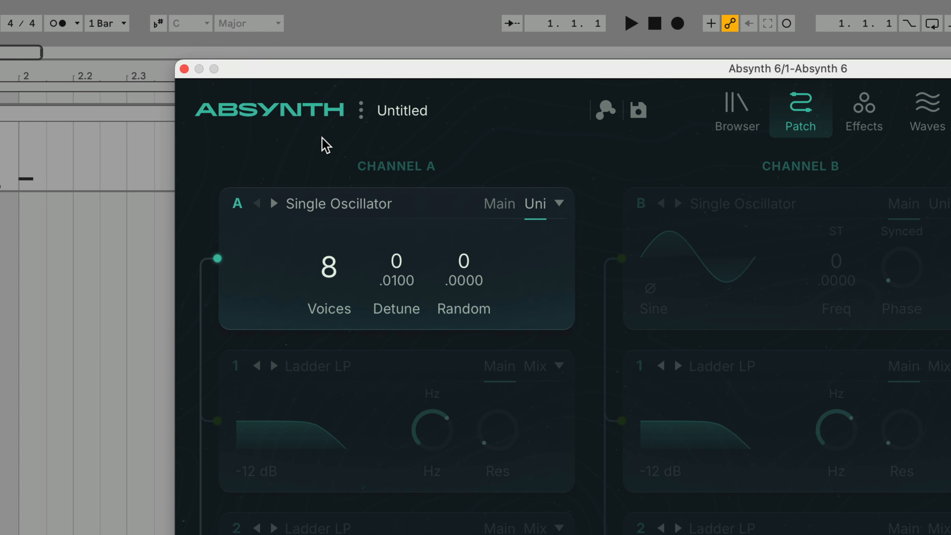
pyautogui.moveTo(302, 155)
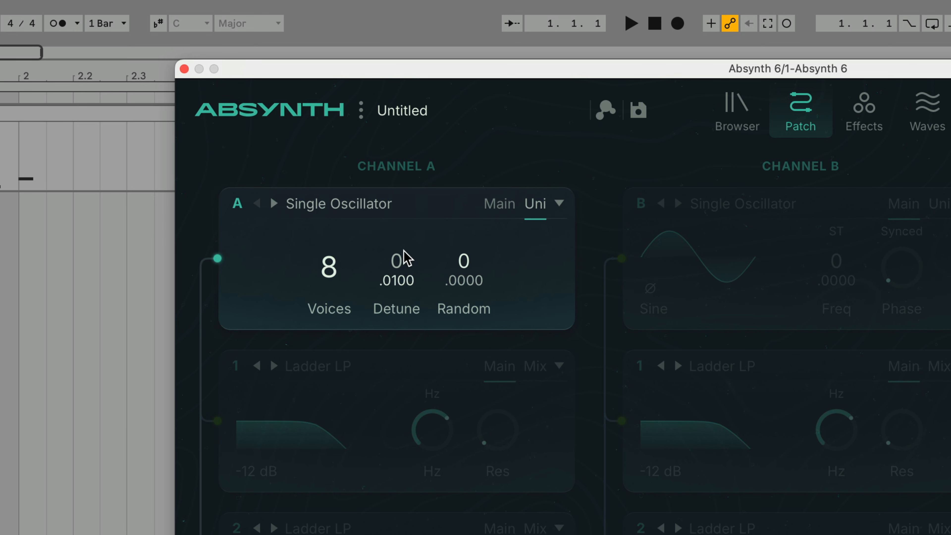
pyautogui.moveTo(396, 261); pyautogui.dragTo(406, 238)
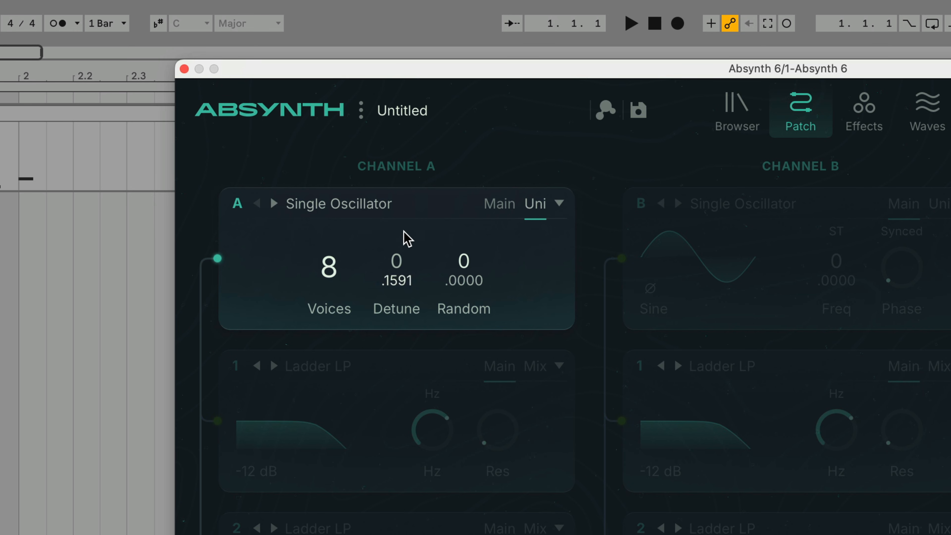
pyautogui.moveTo(404, 240); pyautogui.dragTo(413, 285)
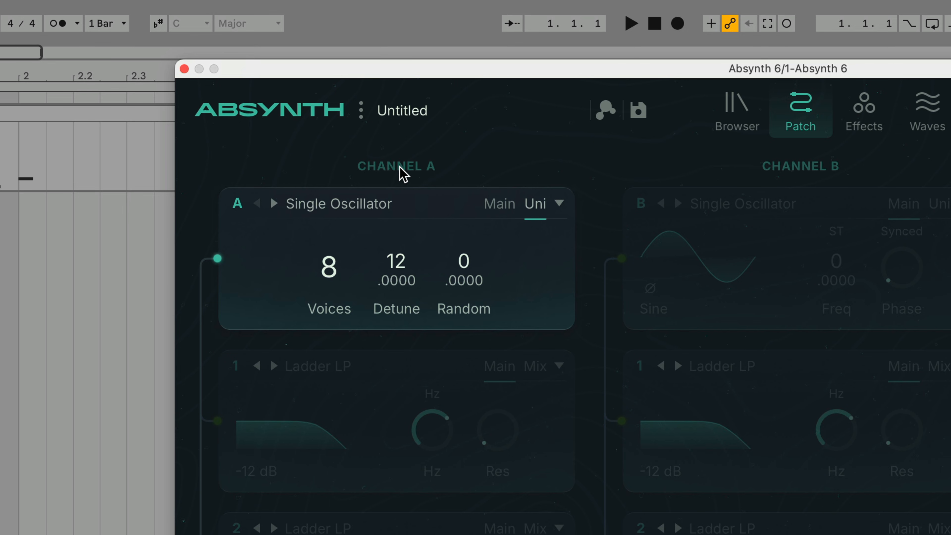
pyautogui.moveTo(401, 191)
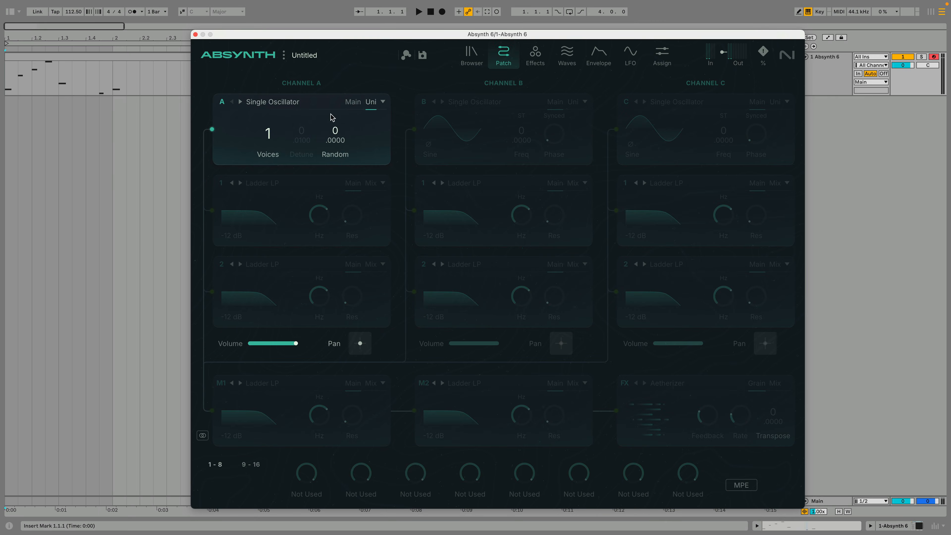
# Swap channel A's first filter slot for a Ringmod effect with pitch in semitones (ST).
pyautogui.click(249, 133)
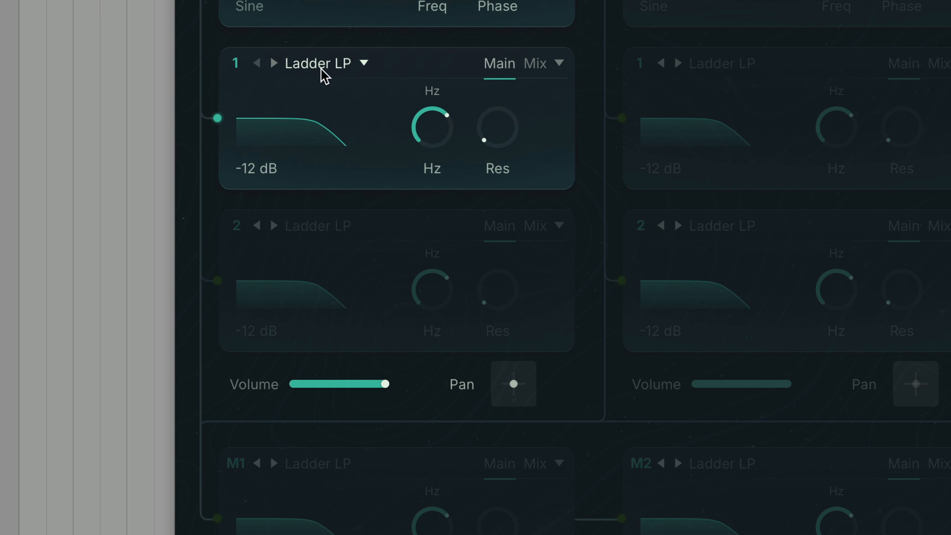
pyautogui.click(319, 63)
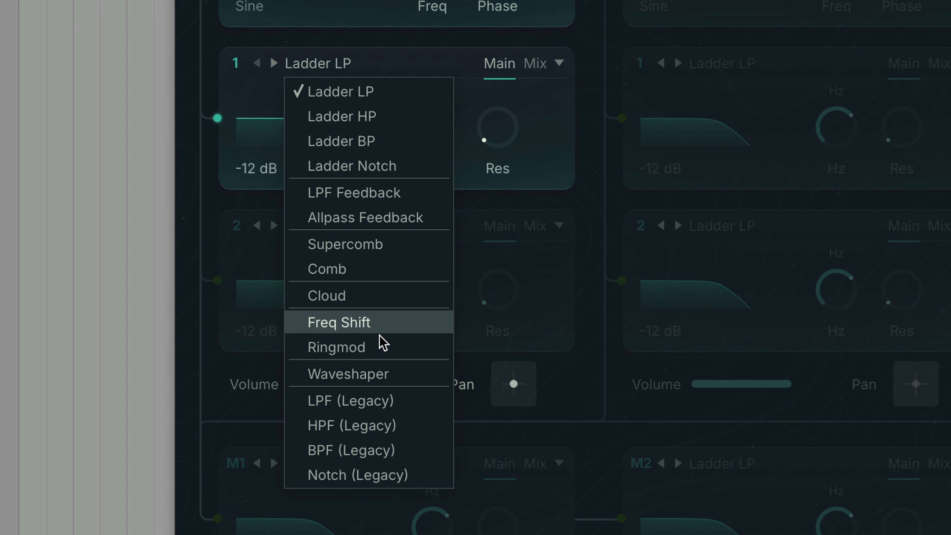
pyautogui.click(335, 348)
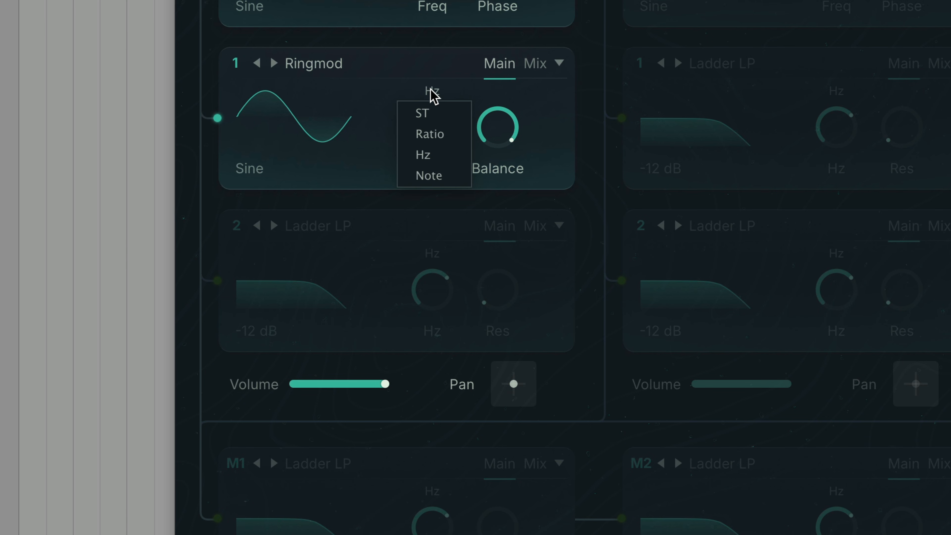
pyautogui.click(422, 114)
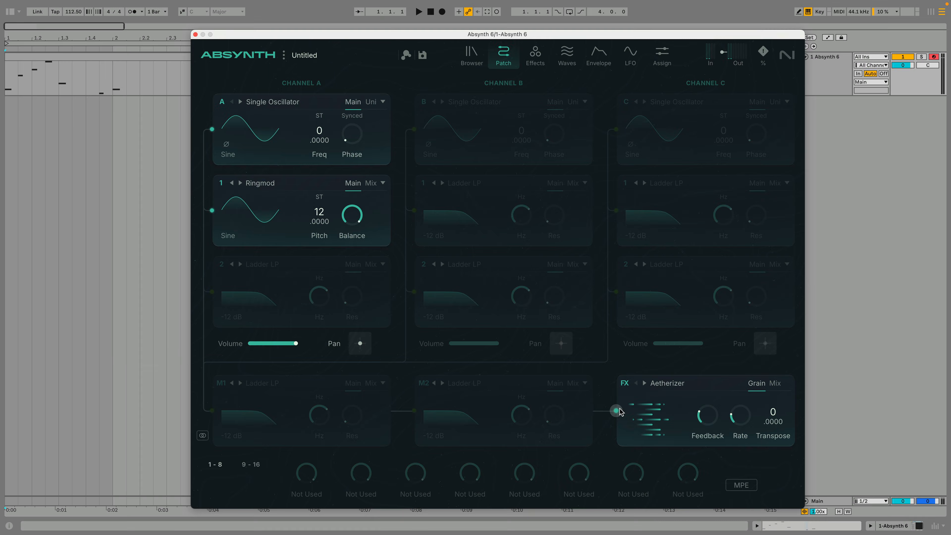
# Choose Aetherizer as the master effect and set its feedback to about 25.
pyautogui.click(535, 55)
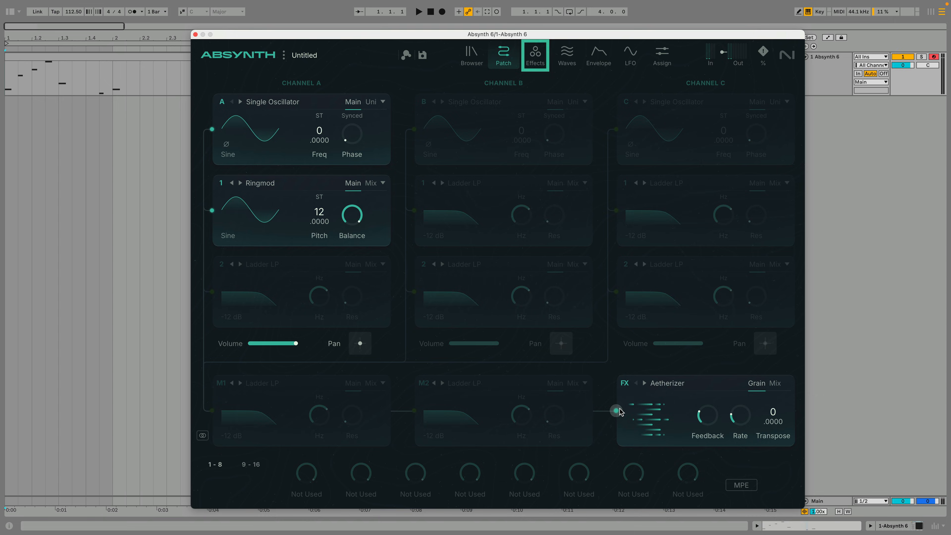
pyautogui.click(667, 383)
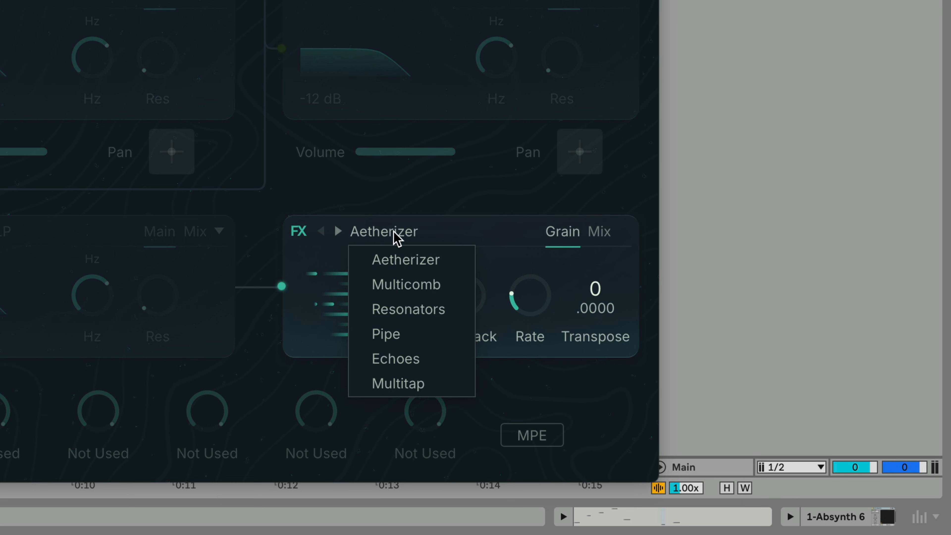
pyautogui.moveTo(405, 259)
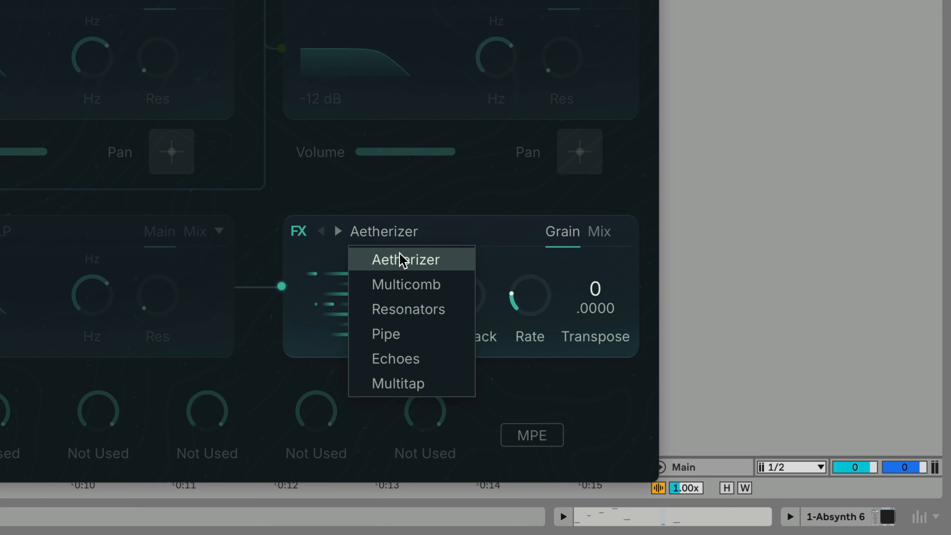
pyautogui.click(405, 260)
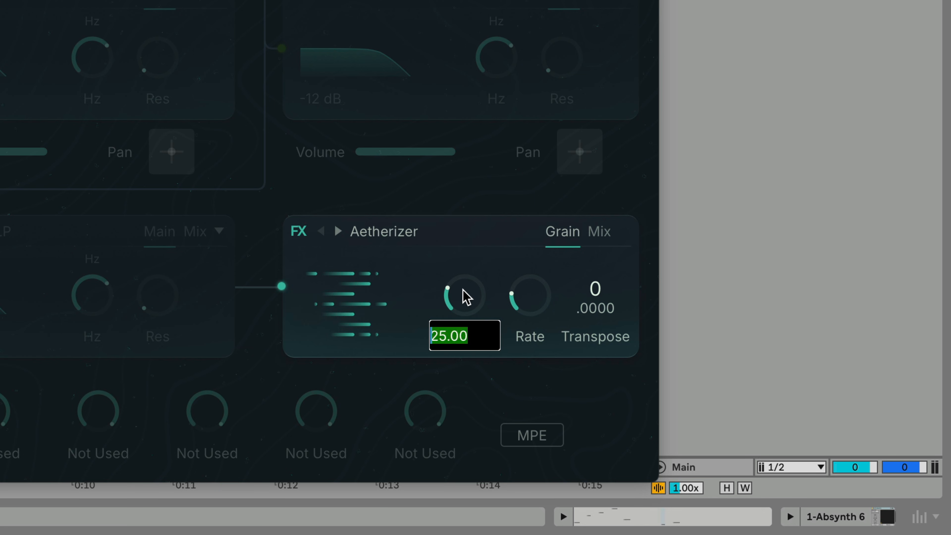
pyautogui.moveTo(464, 296); pyautogui.dragTo(464, 261)
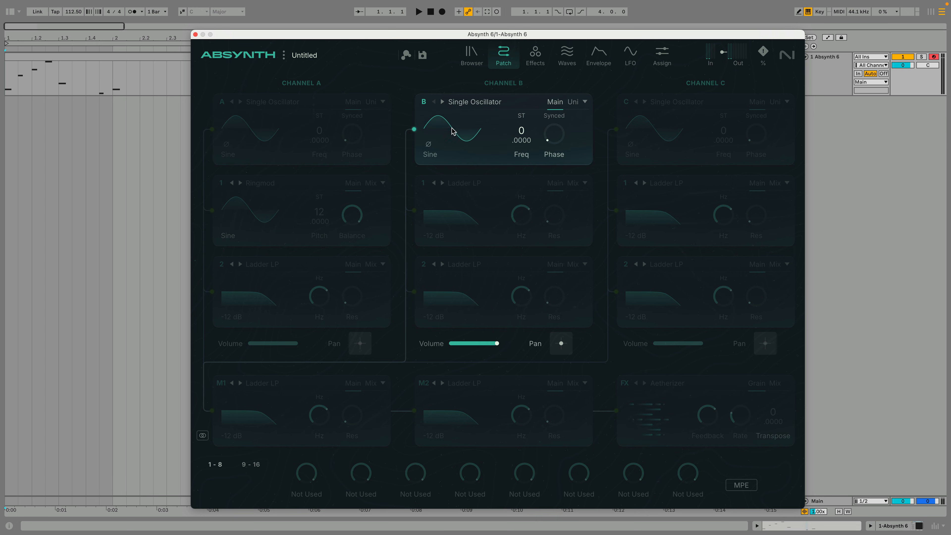
# Make channel B a Granular Engine loading 'Synth C Ageless' from Synthetic Elements.
pyautogui.click(475, 101)
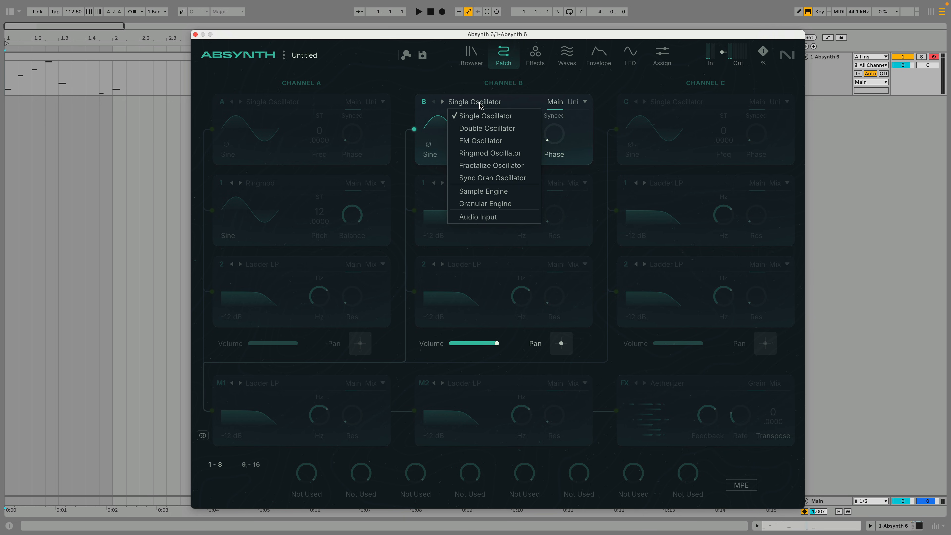
pyautogui.click(486, 203)
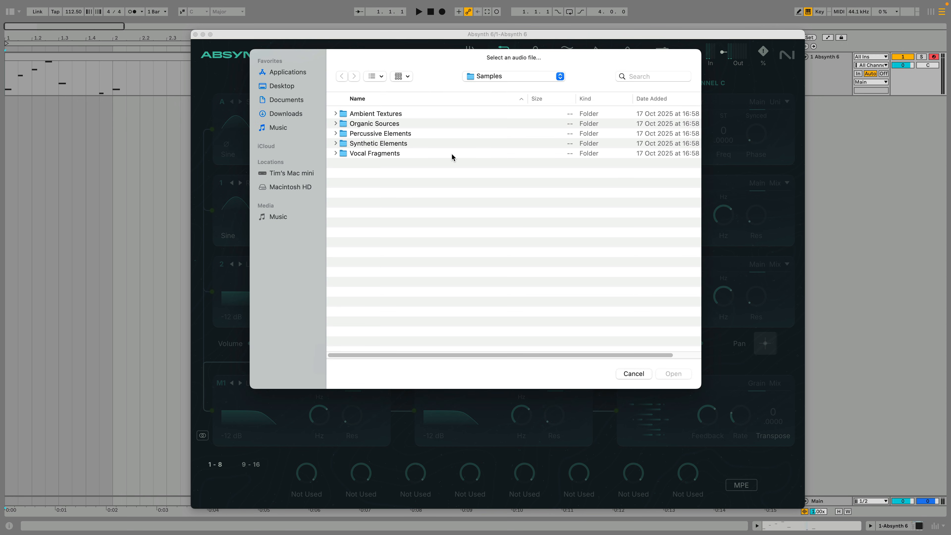
pyautogui.doubleClick(378, 143)
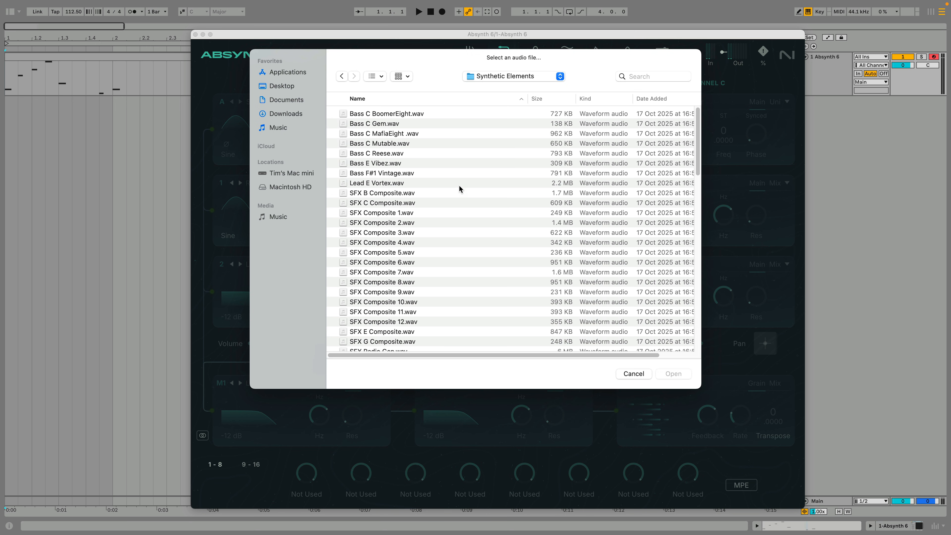
pyautogui.scroll(-3)
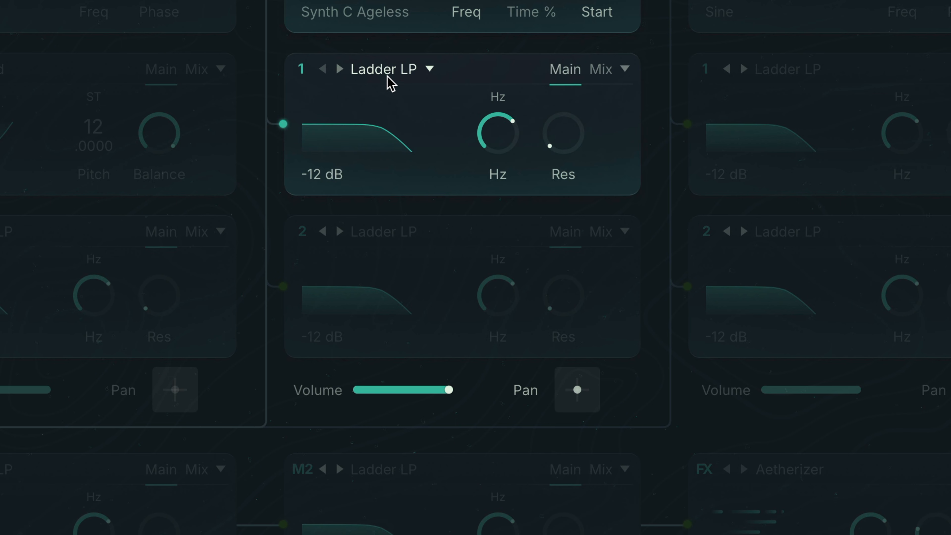
# Set channel B's first slot to the Cloud grain effect.
pyautogui.click(392, 68)
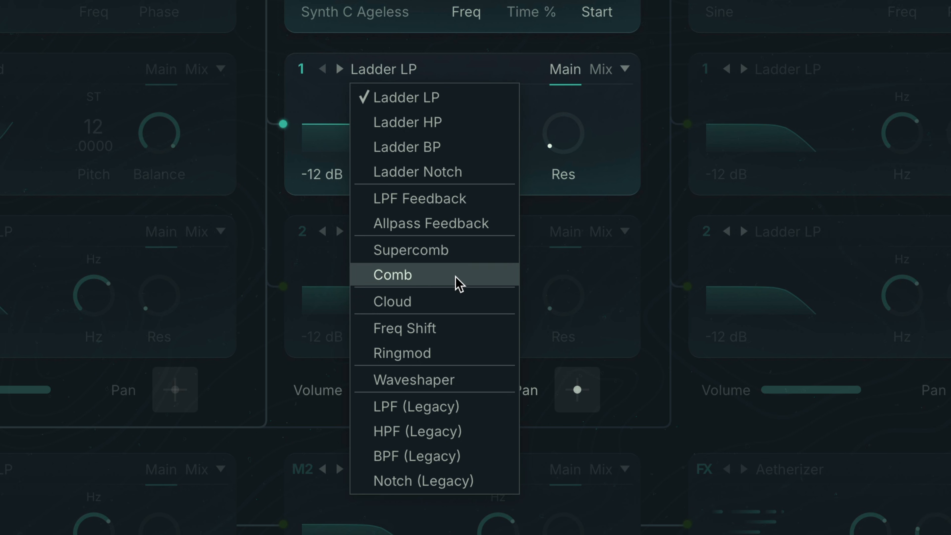
pyautogui.click(392, 301)
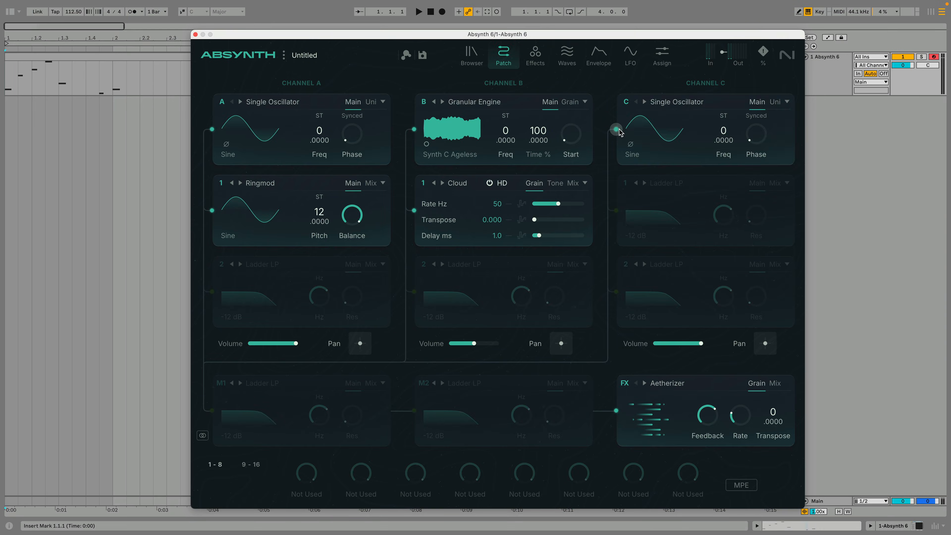
# Make channel C a Ringmod Oscillator at -12 ST with volume lowered to 70.
pyautogui.click(677, 101)
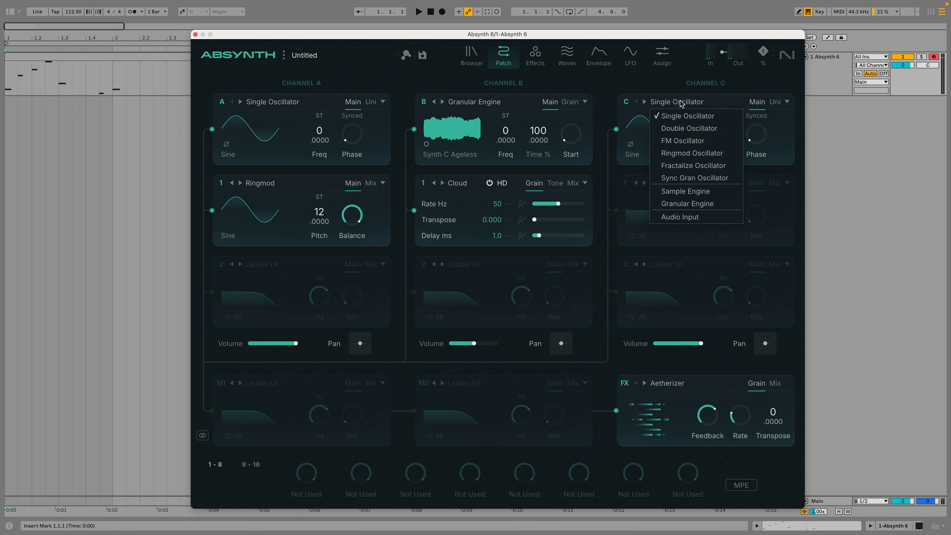
pyautogui.click(691, 153)
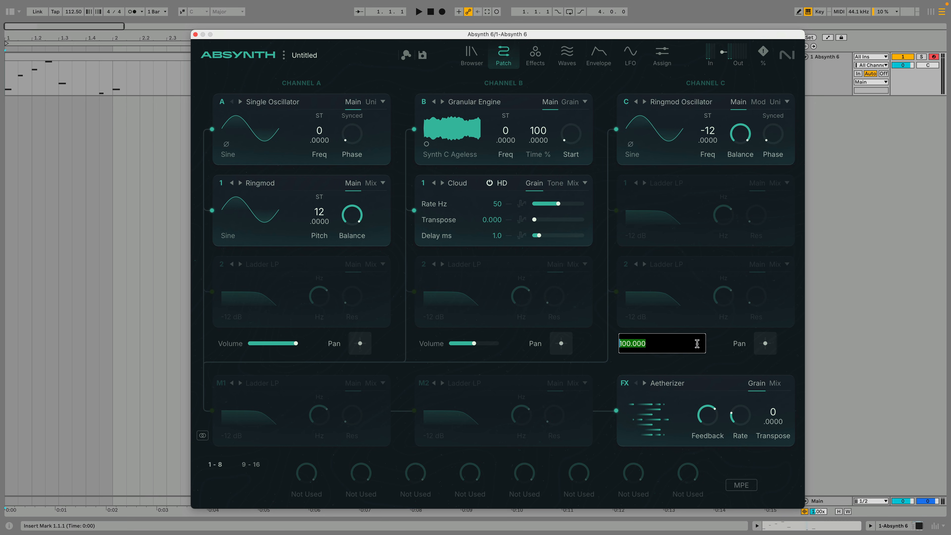
pyautogui.moveTo(695, 344); pyautogui.dragTo(687, 343)
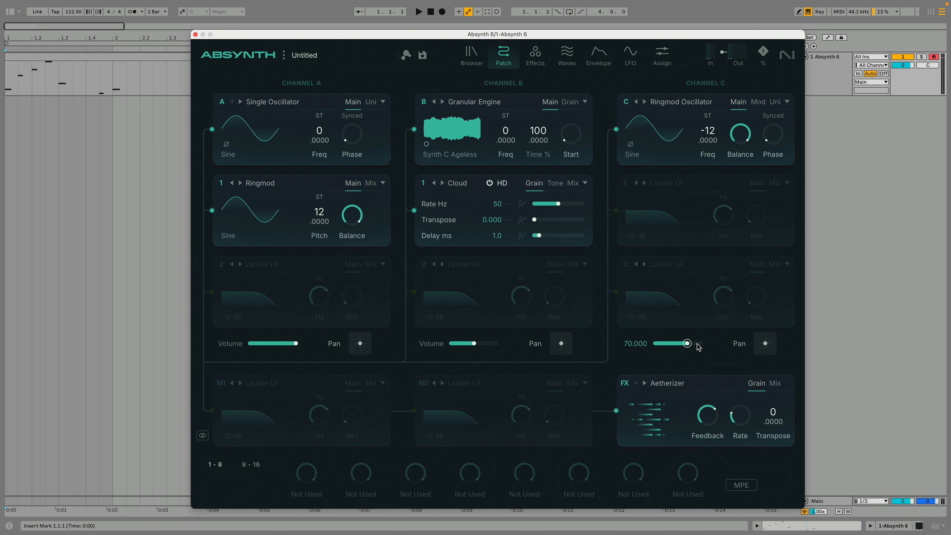
pyautogui.click(418, 11)
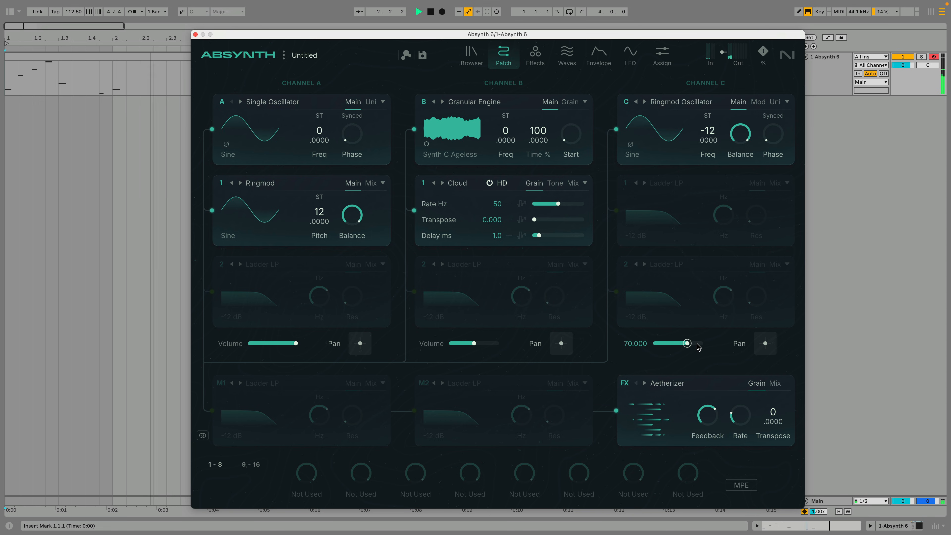
pyautogui.click(432, 11)
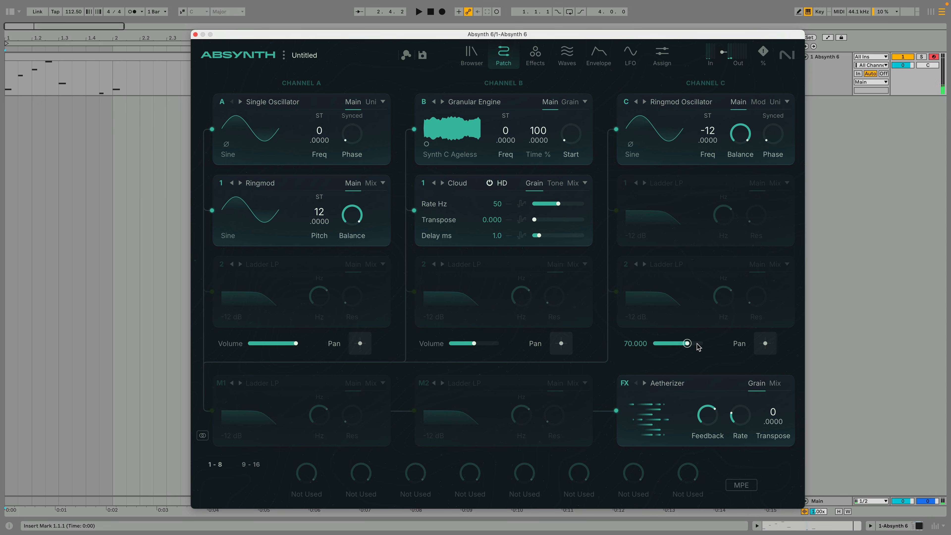